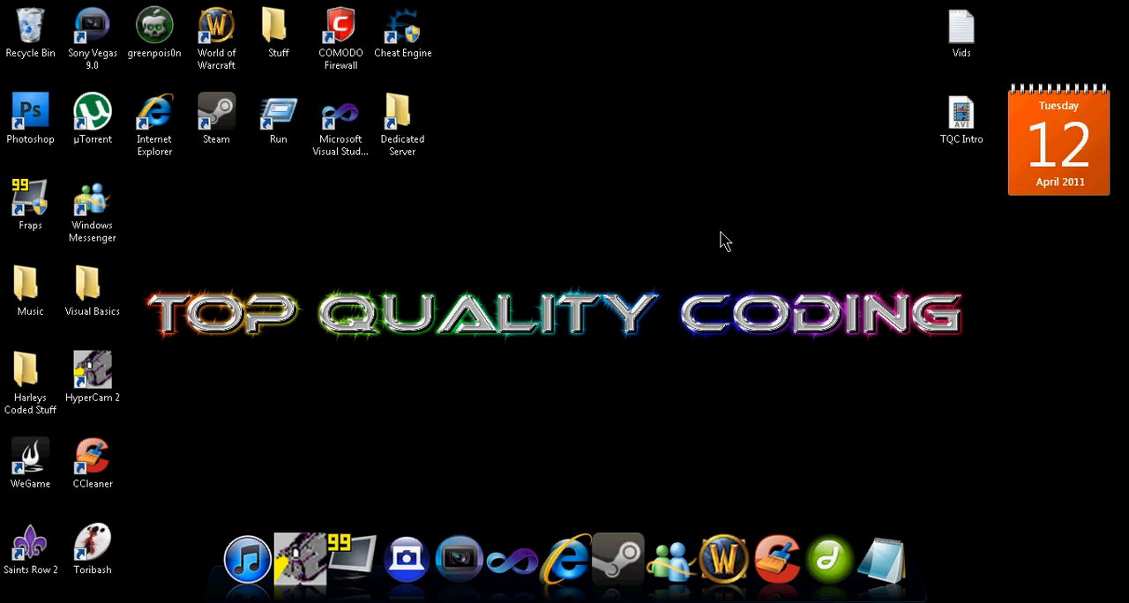
mouse_move(131, 492)
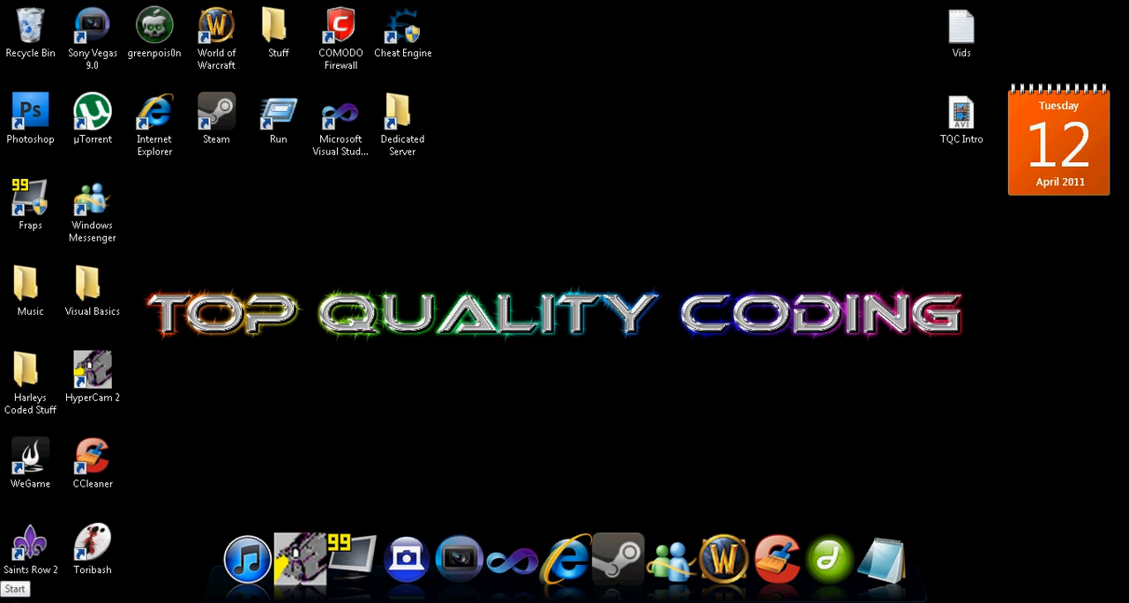
Step: Bring up the Start menu from the Windows 7 desktop
left_click(14, 589)
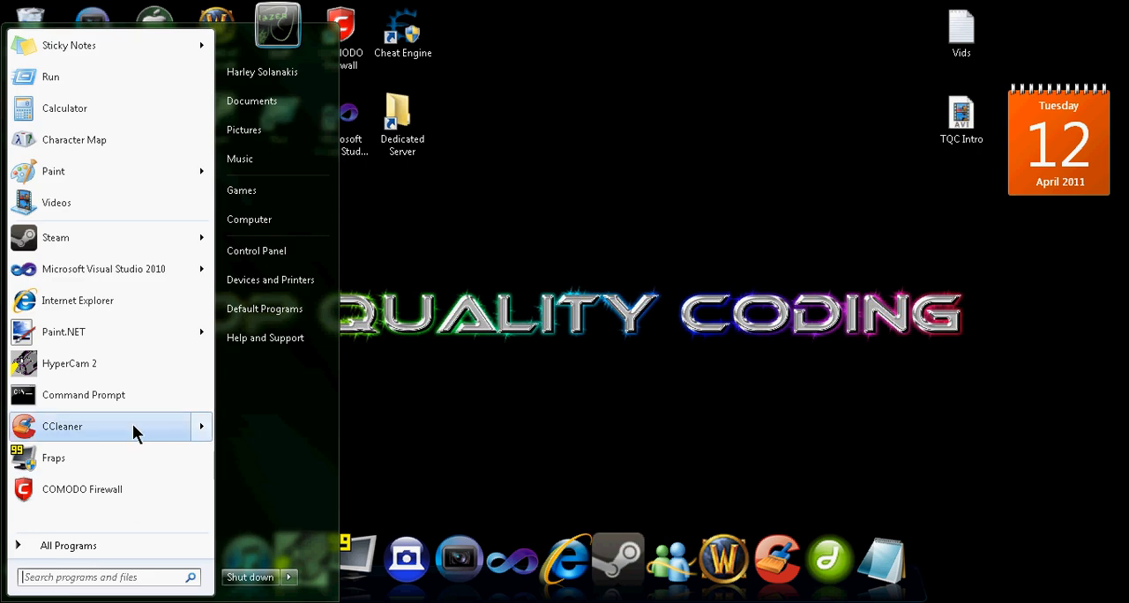
mouse_move(85, 395)
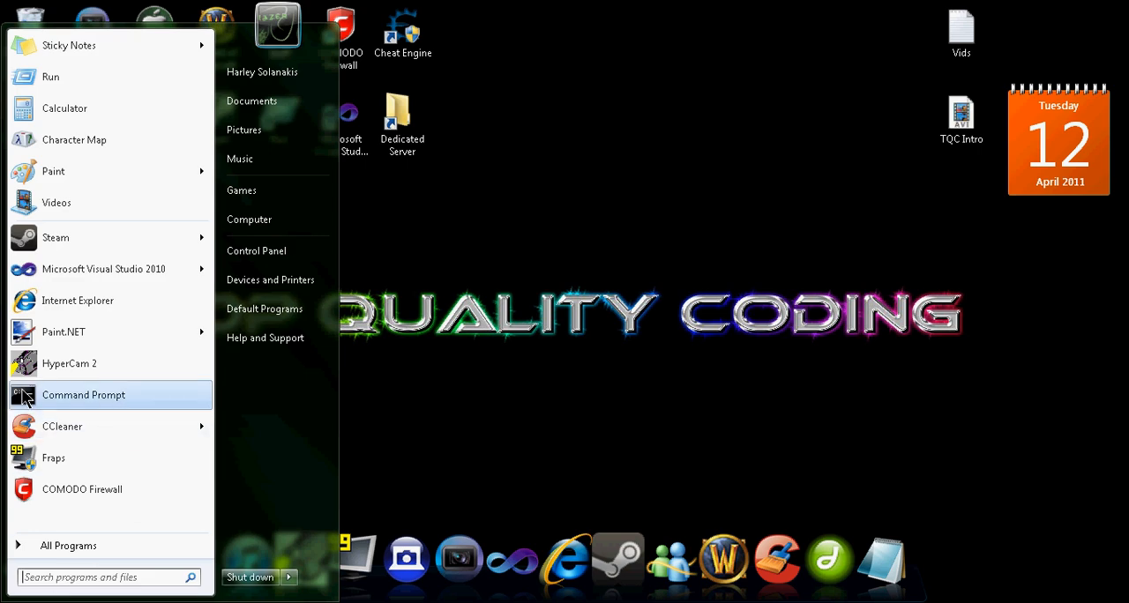
mouse_move(130, 413)
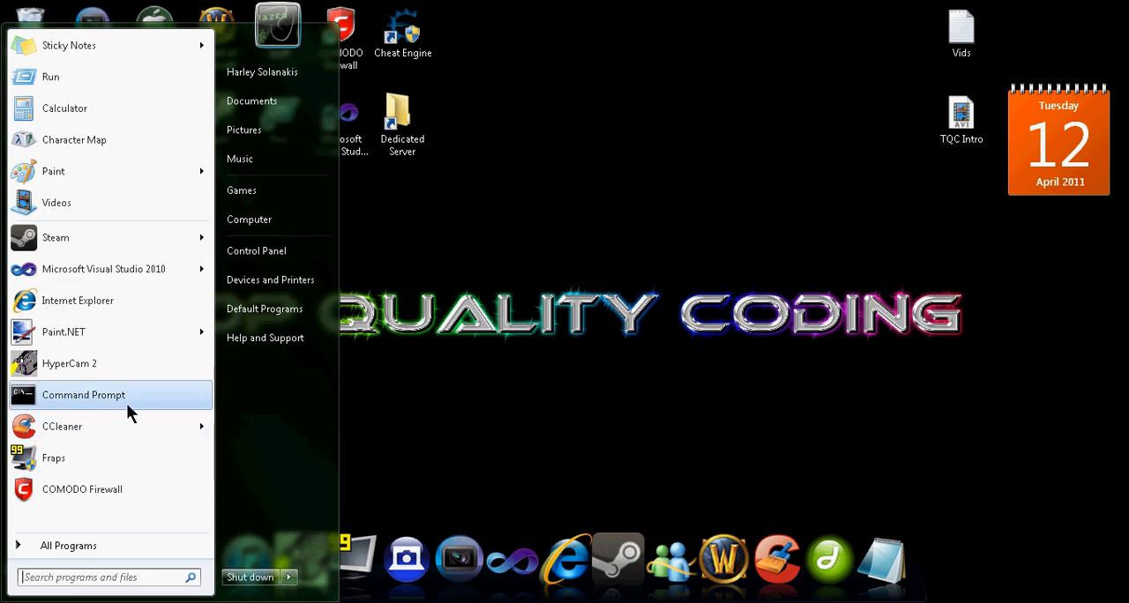
mouse_move(74, 463)
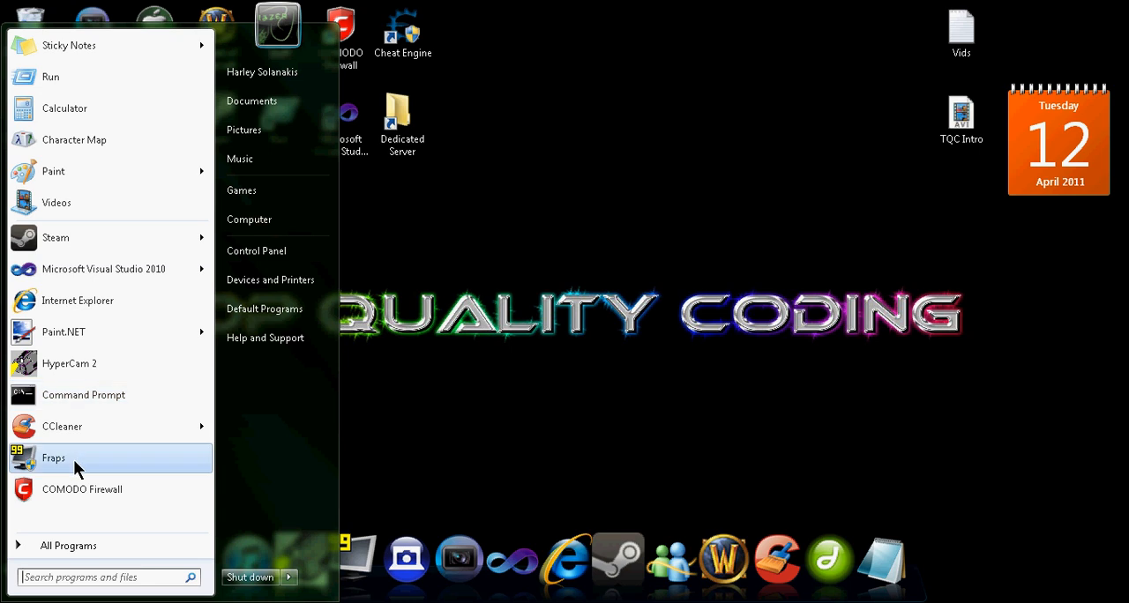
type("notepad")
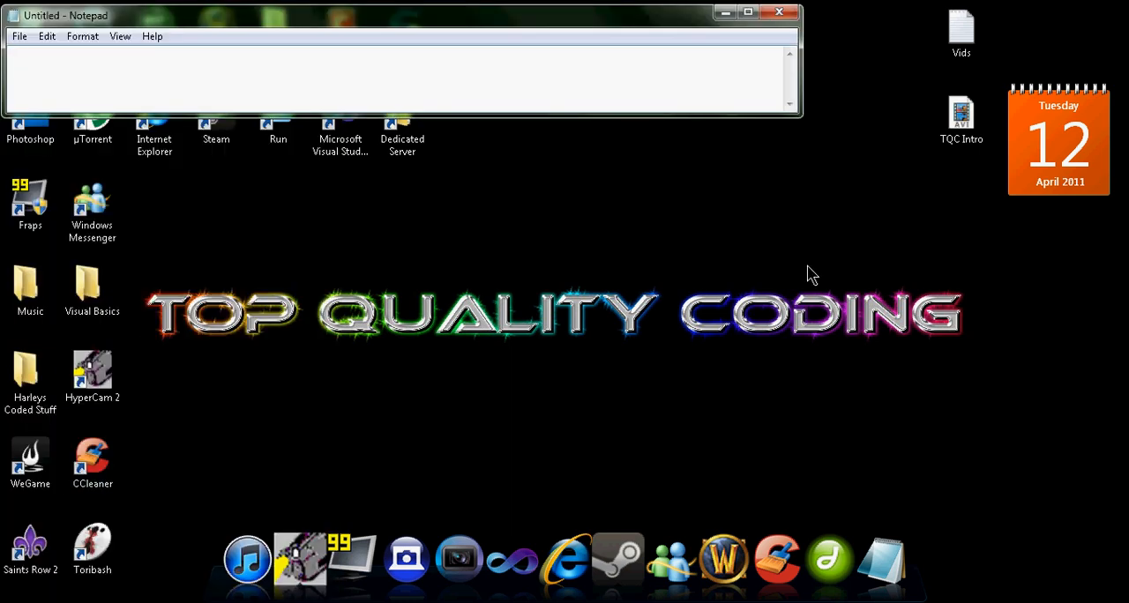
type("@echo off")
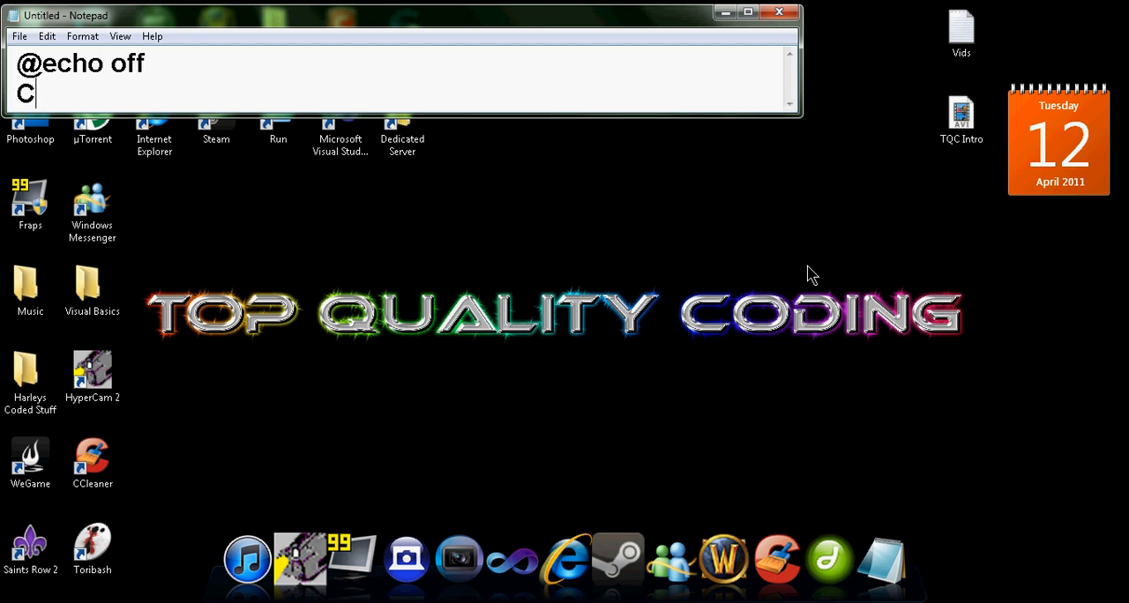
type("COMMAND")
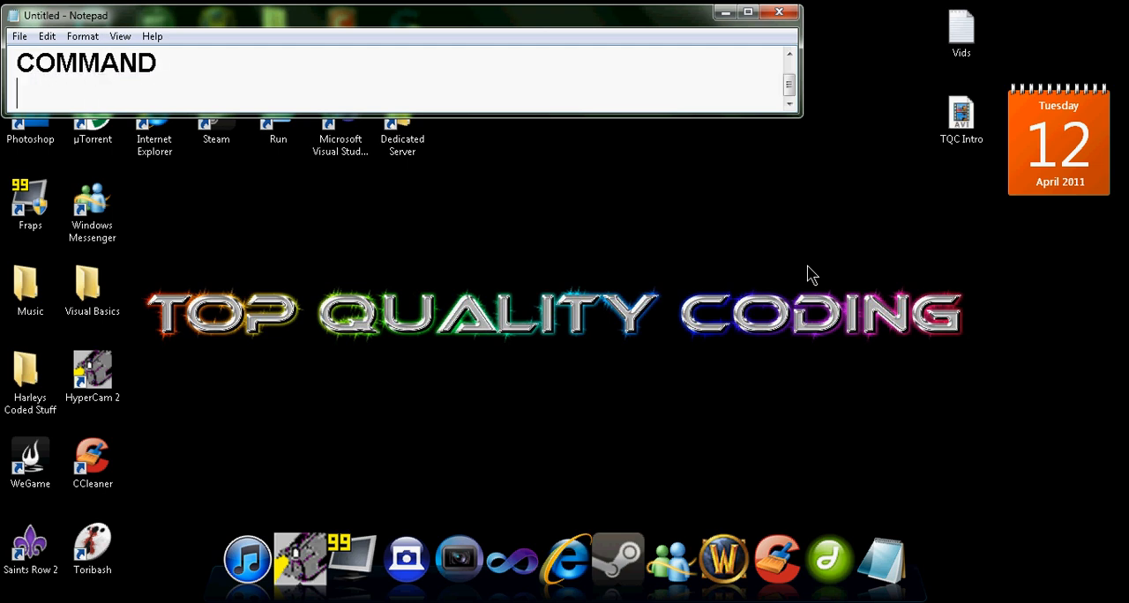
type("@ec")
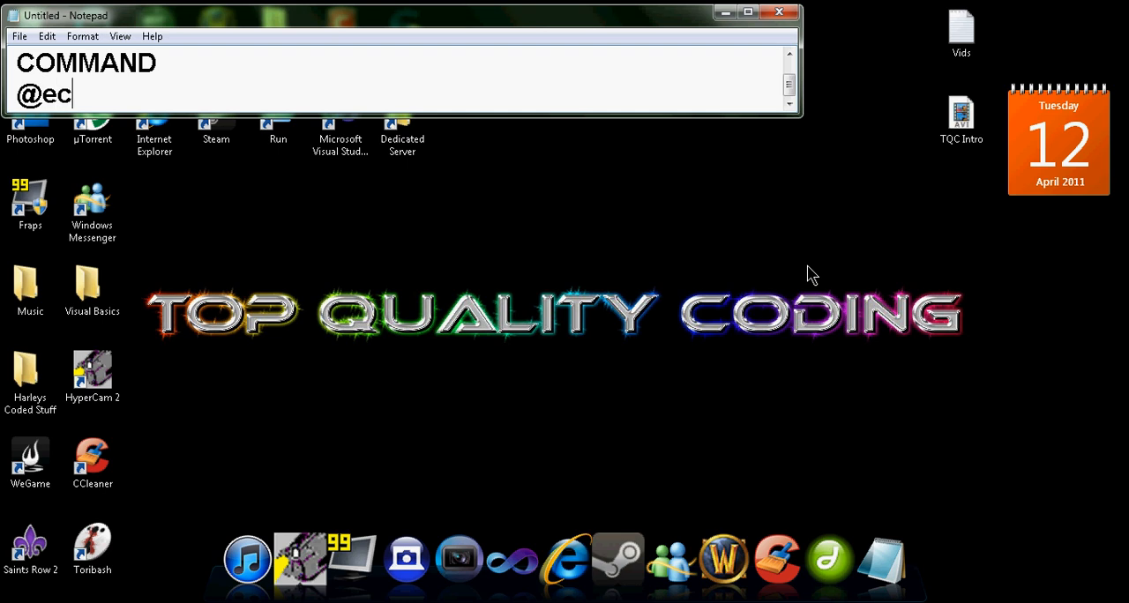
type("ho on")
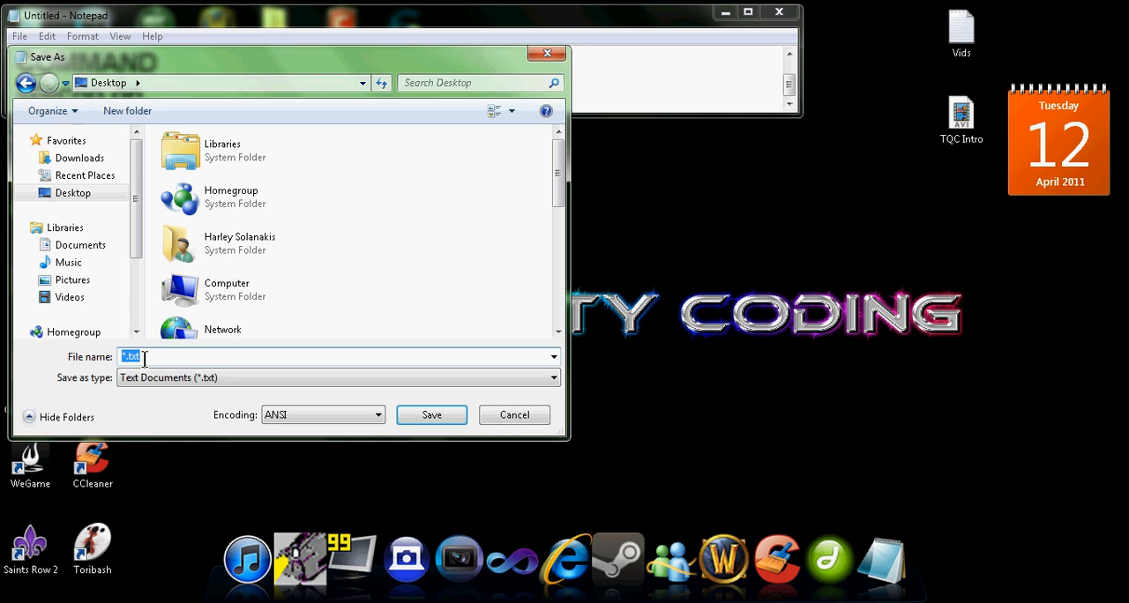
Step: Save the script to the Desktop as CMD.bat and run it to get a console
type("CMD.ba")
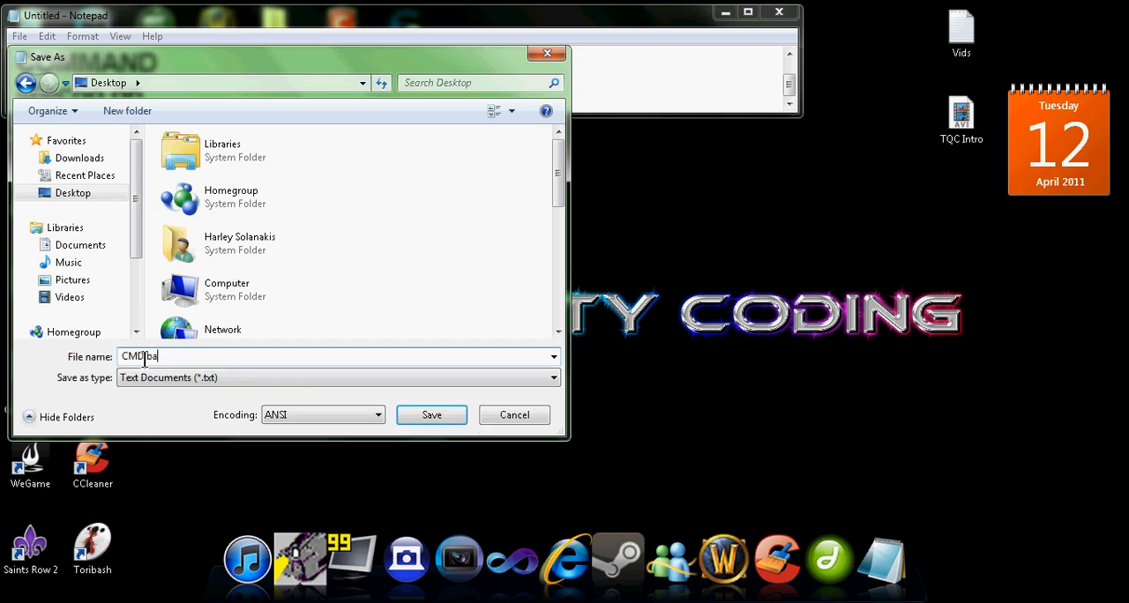
left_click(430, 414)
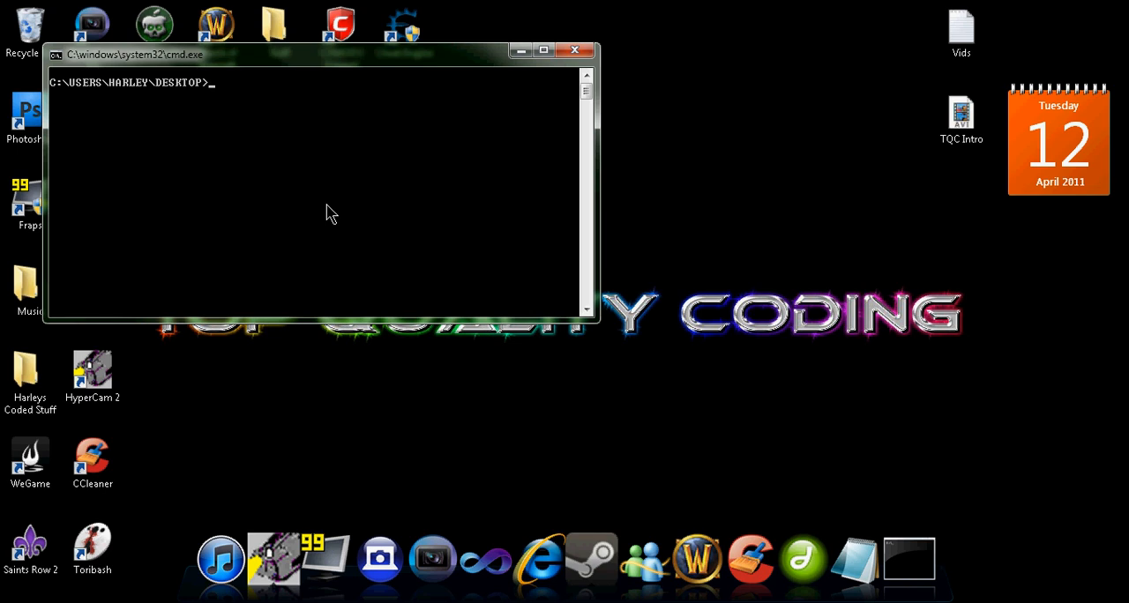
Step: Run shutdown -i in the console to bring up the Remote Shutdown Dialog
type("shutdw")
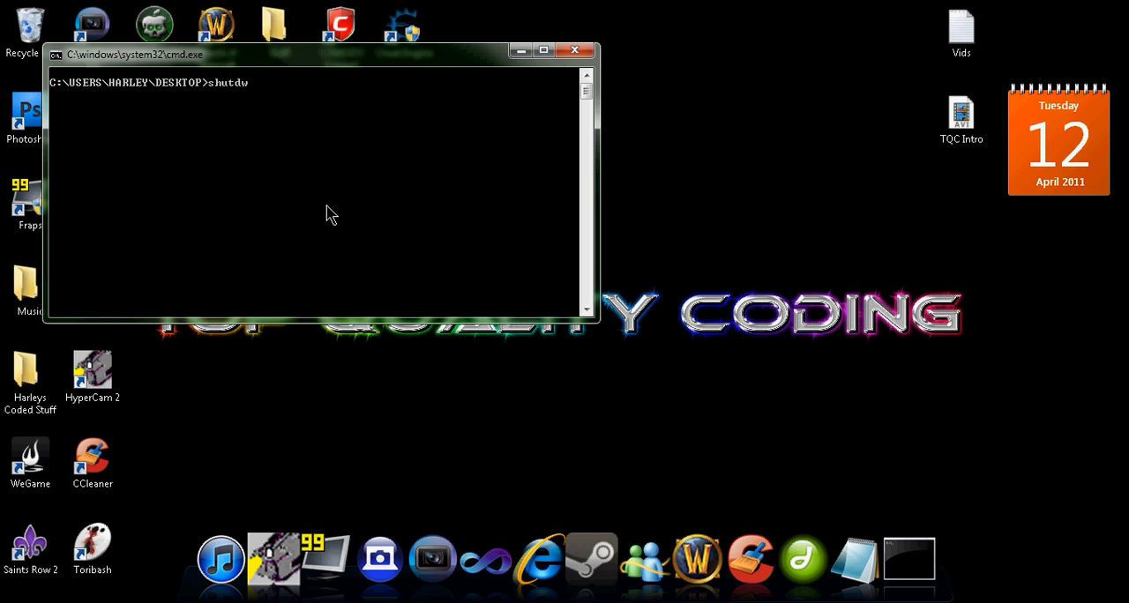
type("own -i")
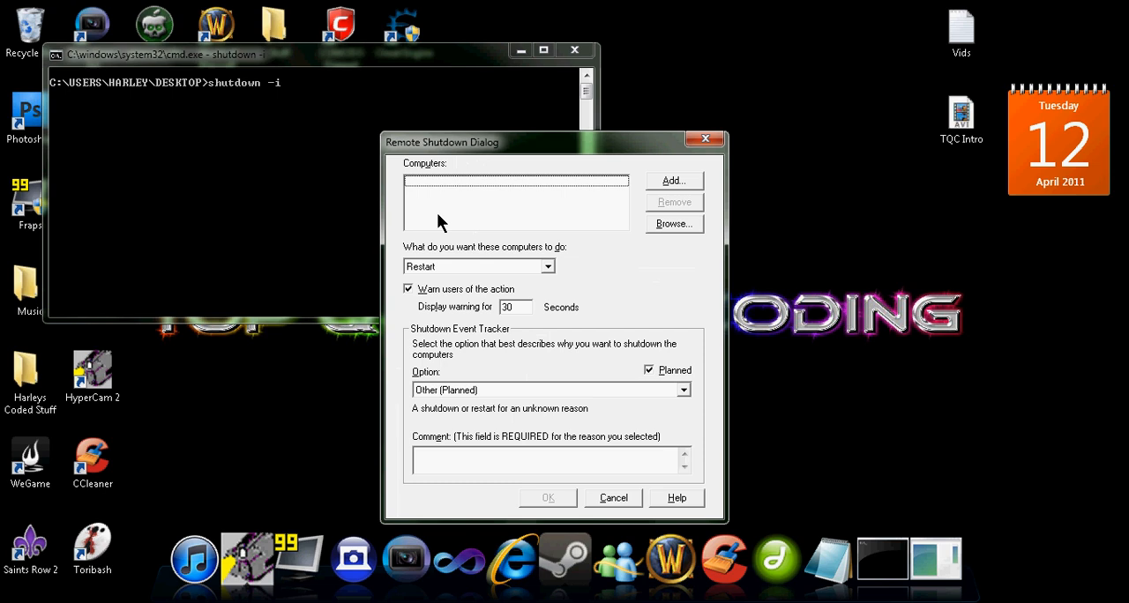
mouse_move(450, 177)
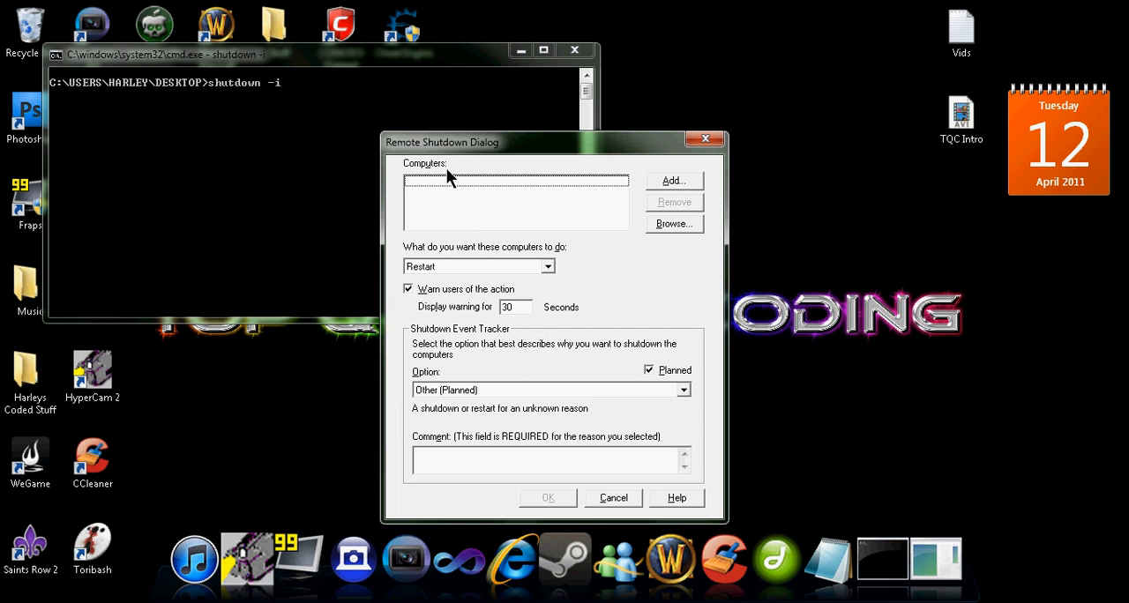
mouse_move(466, 236)
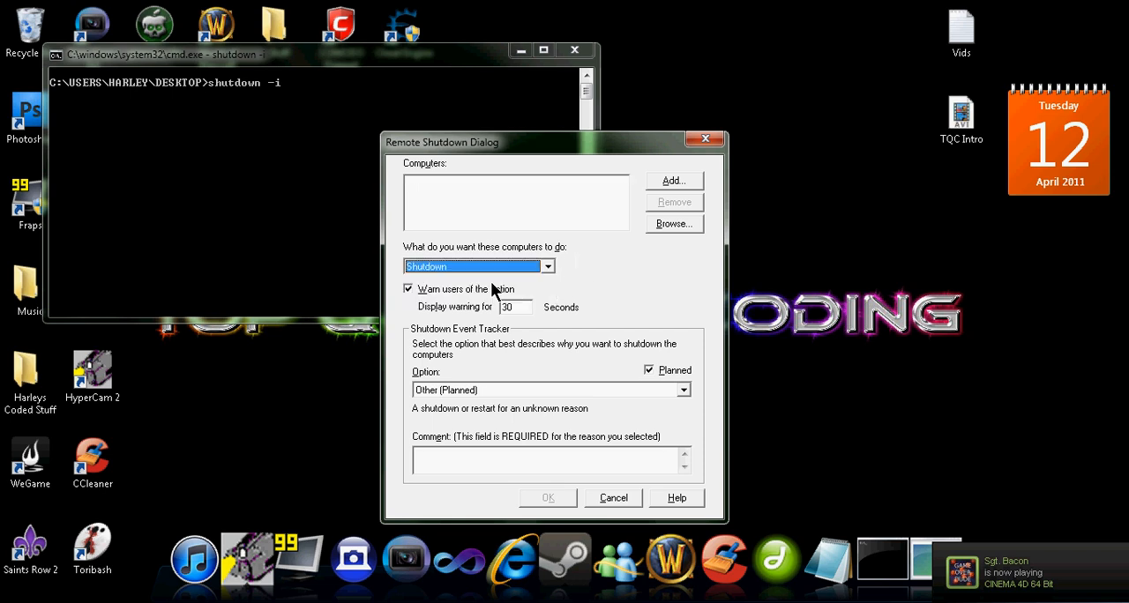
Step: Uncheck Warn users, set reason Security issue, comment 'Haha you got owned', then cancel
left_click(409, 290)
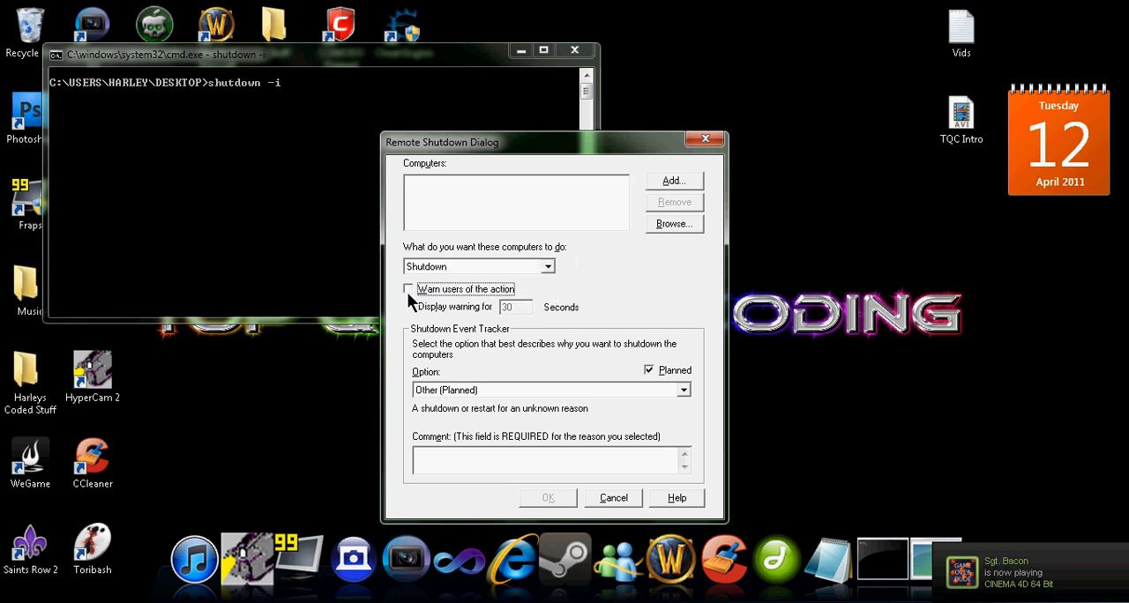
left_click(684, 390)
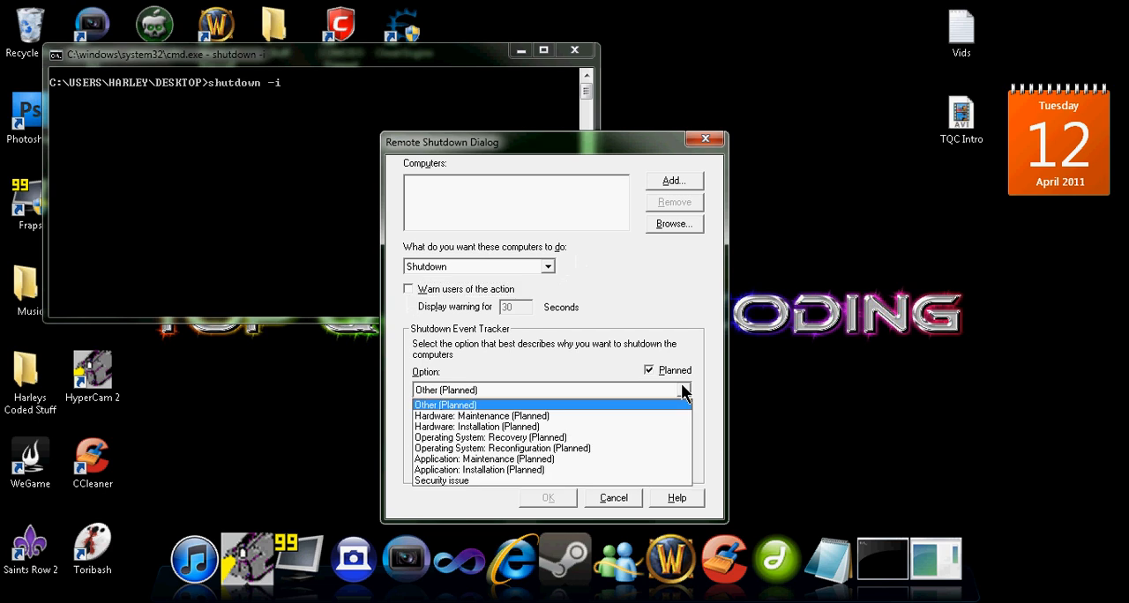
left_click(441, 480)
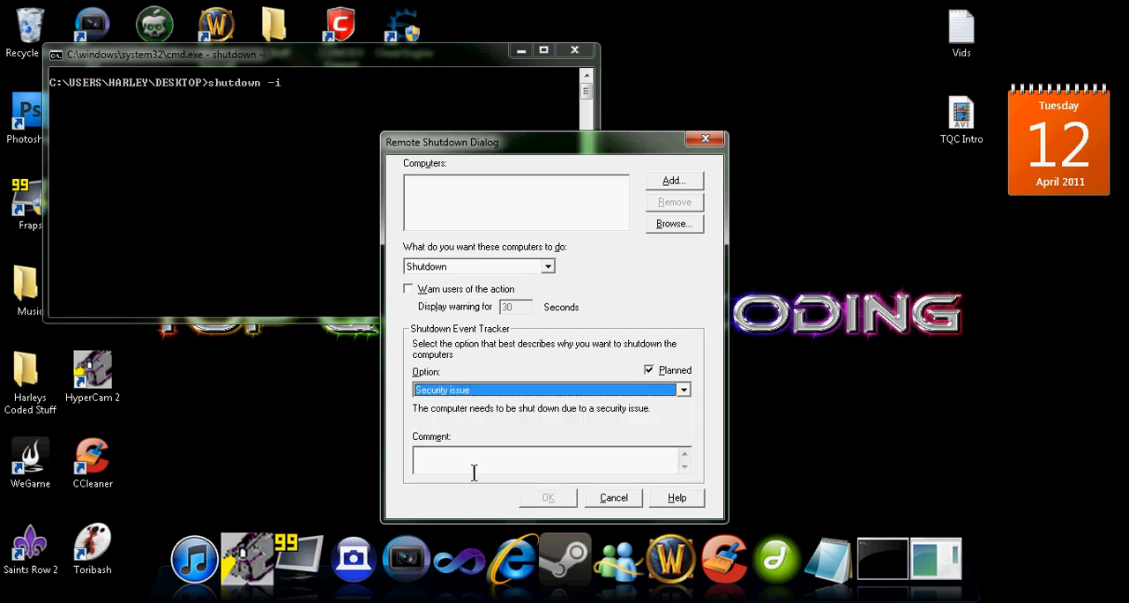
type("Haha you got")
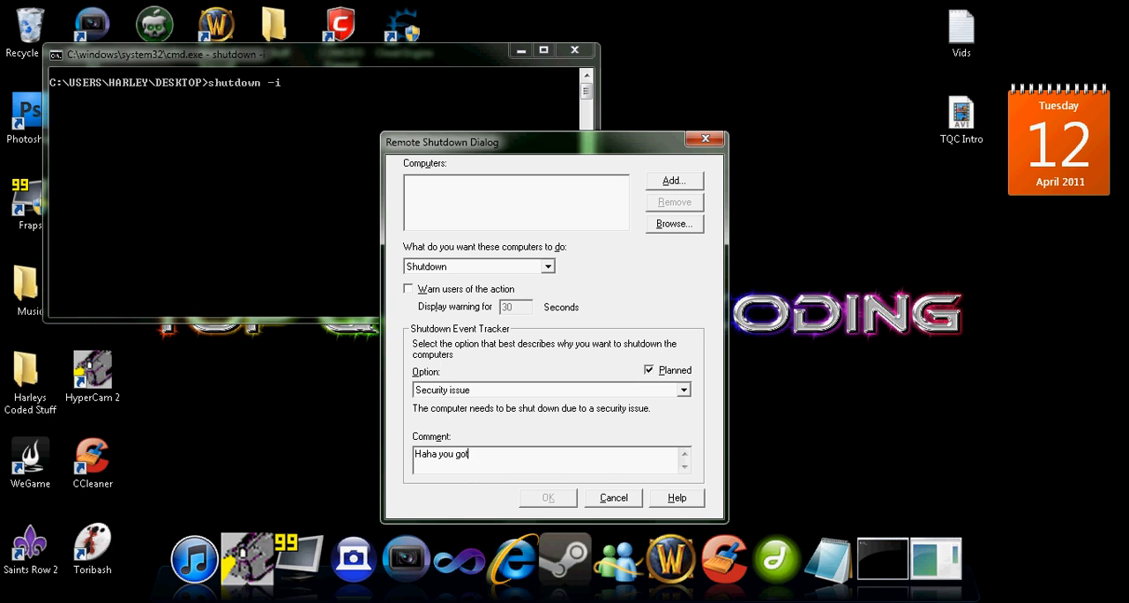
type("owned!")
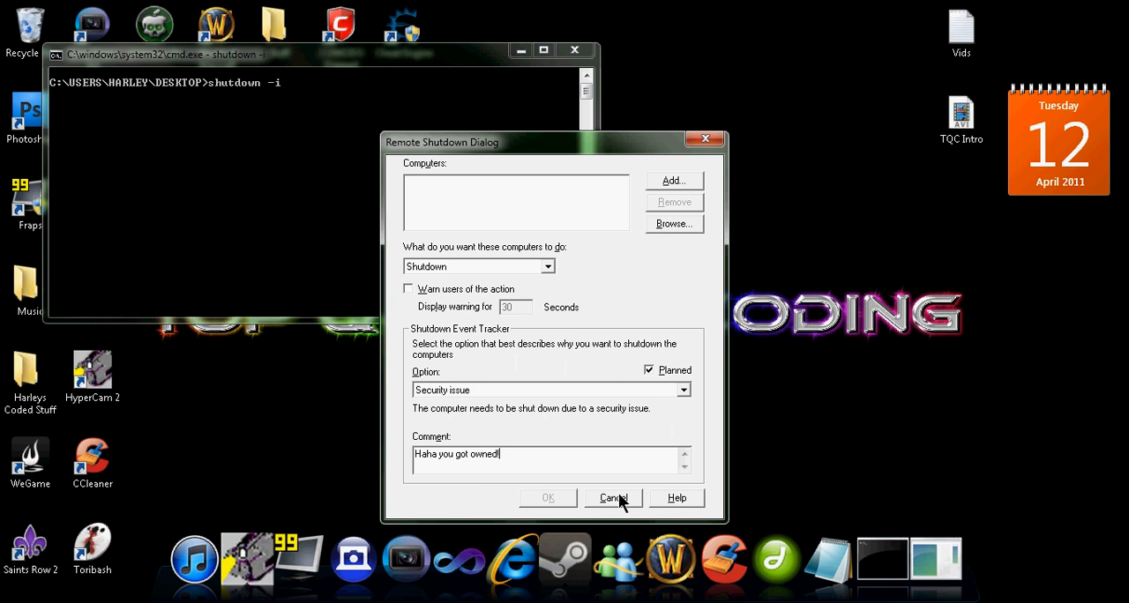
left_click(614, 497)
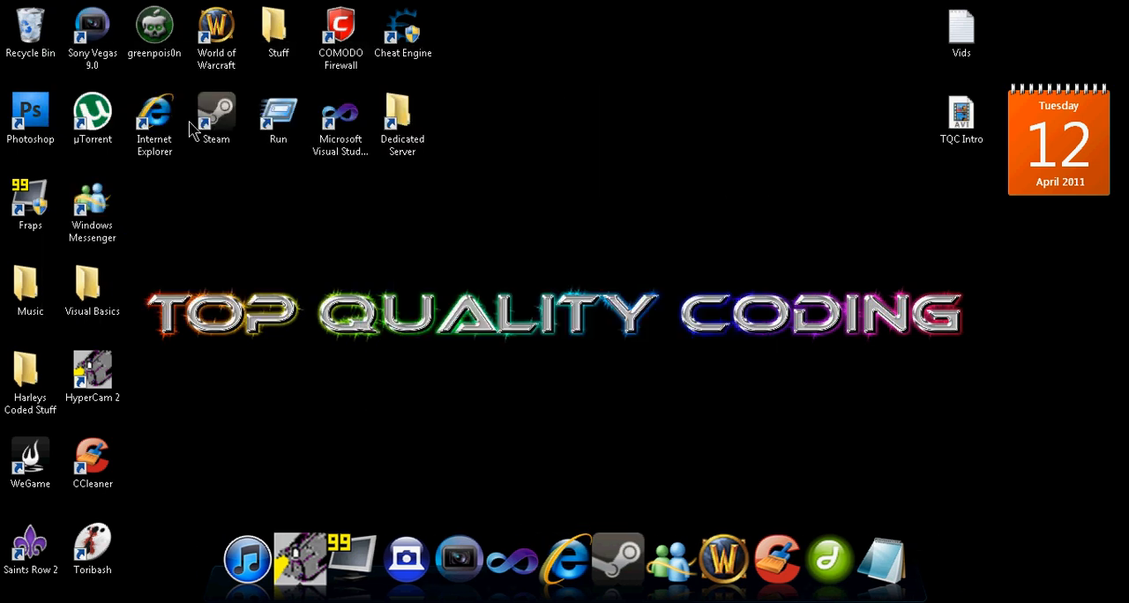
Step: Launch a fresh Command Prompt from the Start menu
left_click(18, 600)
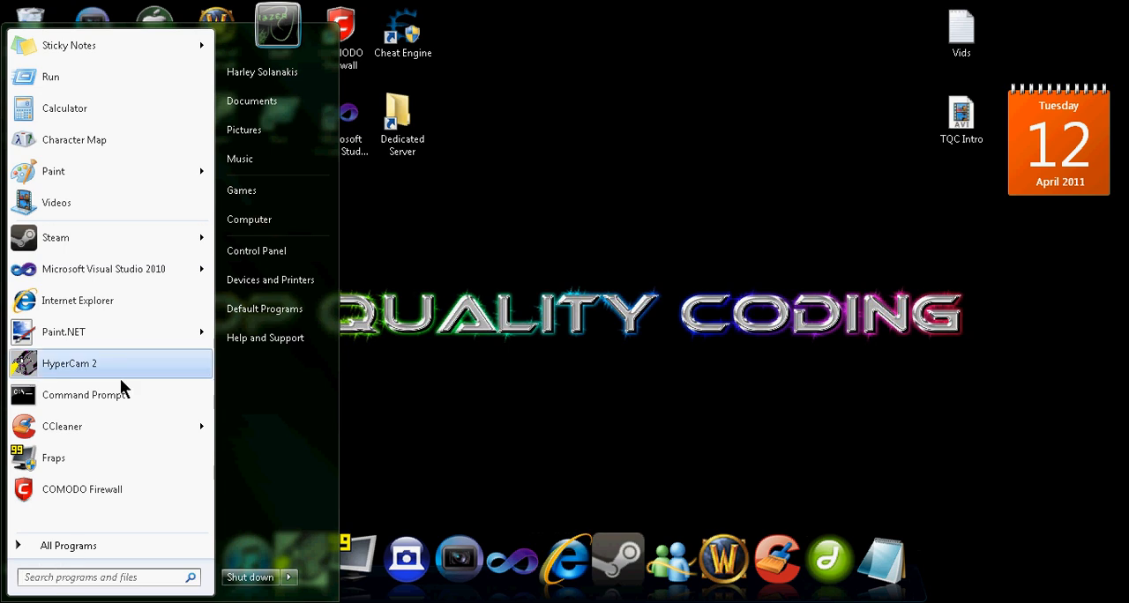
left_click(85, 396)
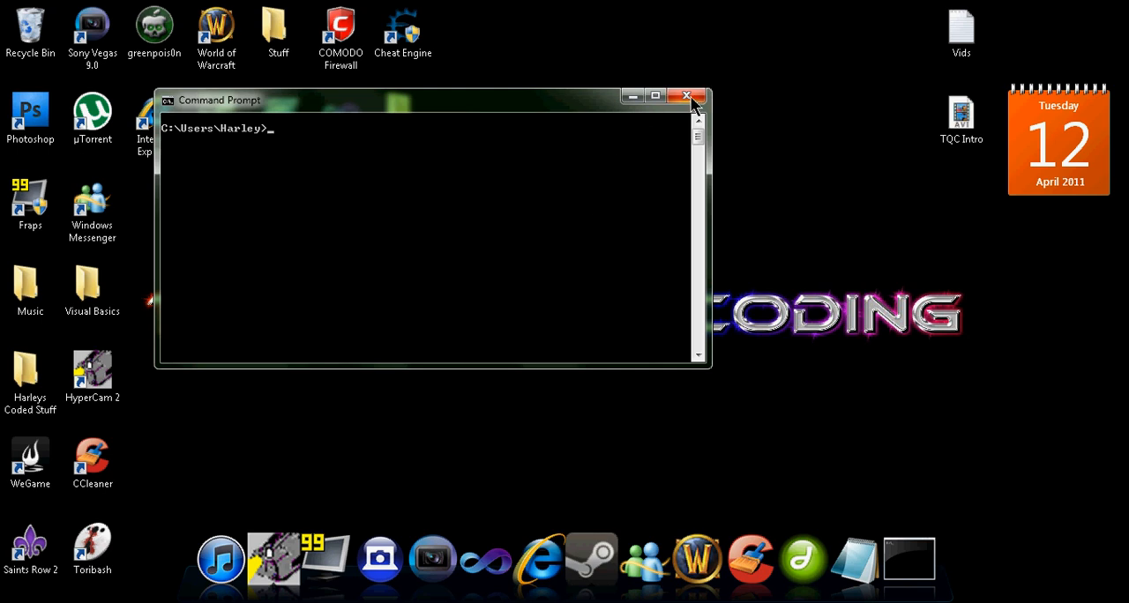
mouse_move(688, 95)
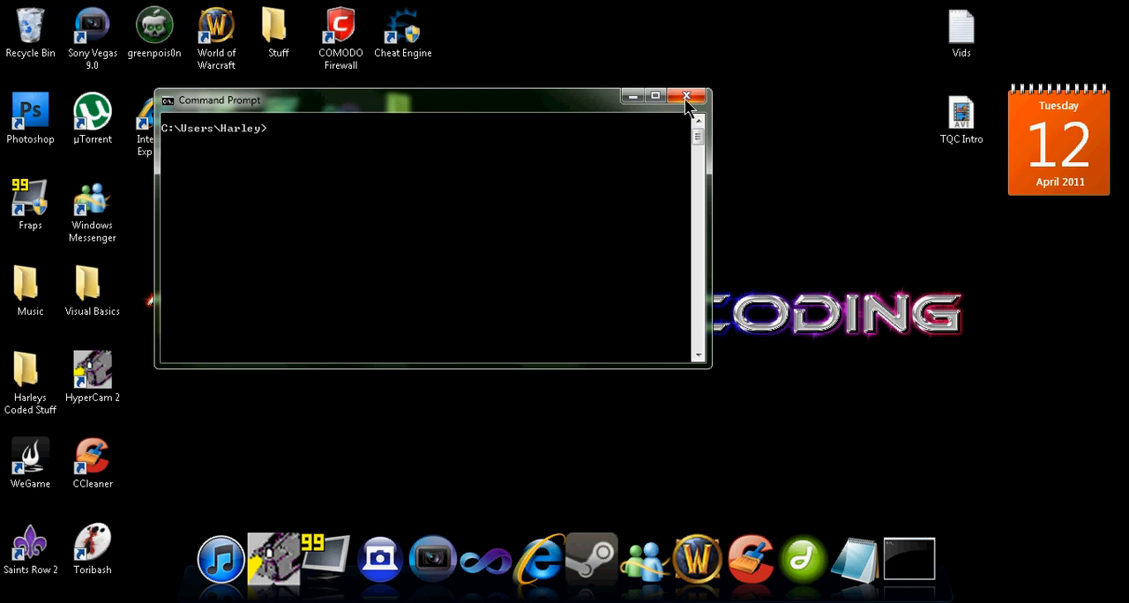
Step: Close the Command Prompt window, leaving only the desktop
left_click(688, 96)
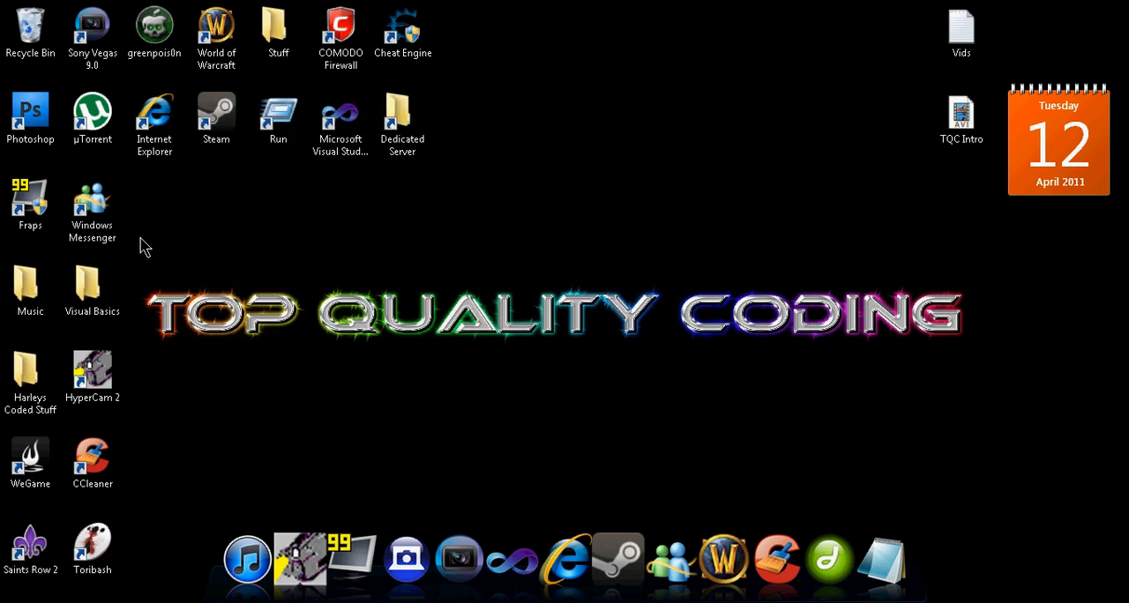